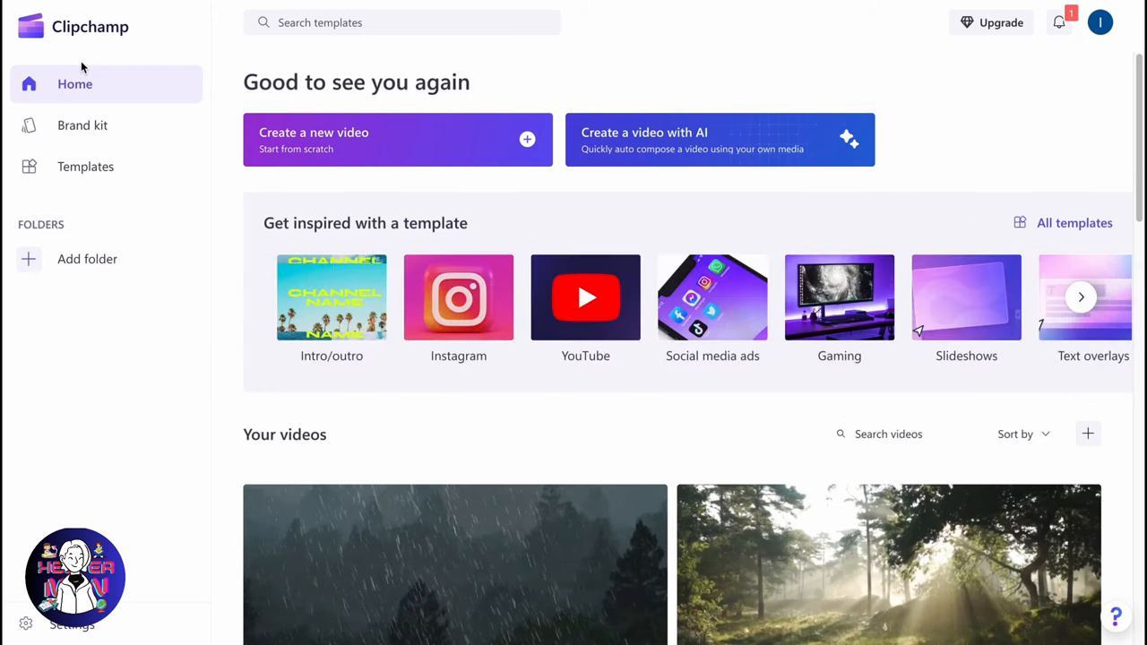
# Step: Scroll the home page down to the saved projects under Your videos
pyautogui.scroll(-3)
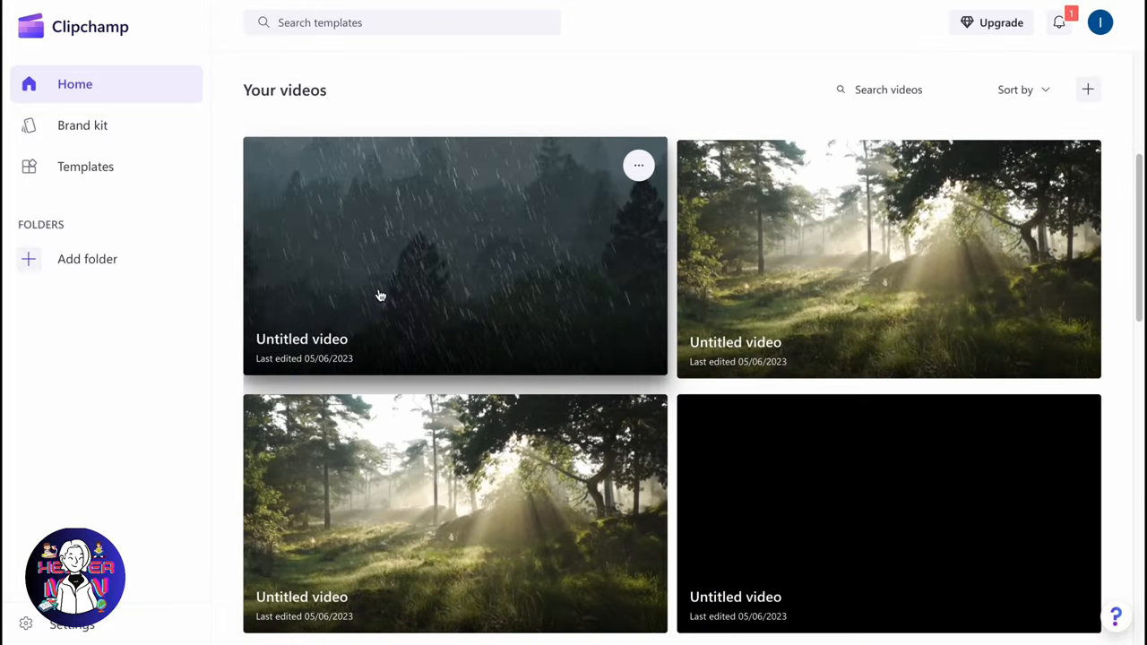
pyautogui.moveTo(386, 289)
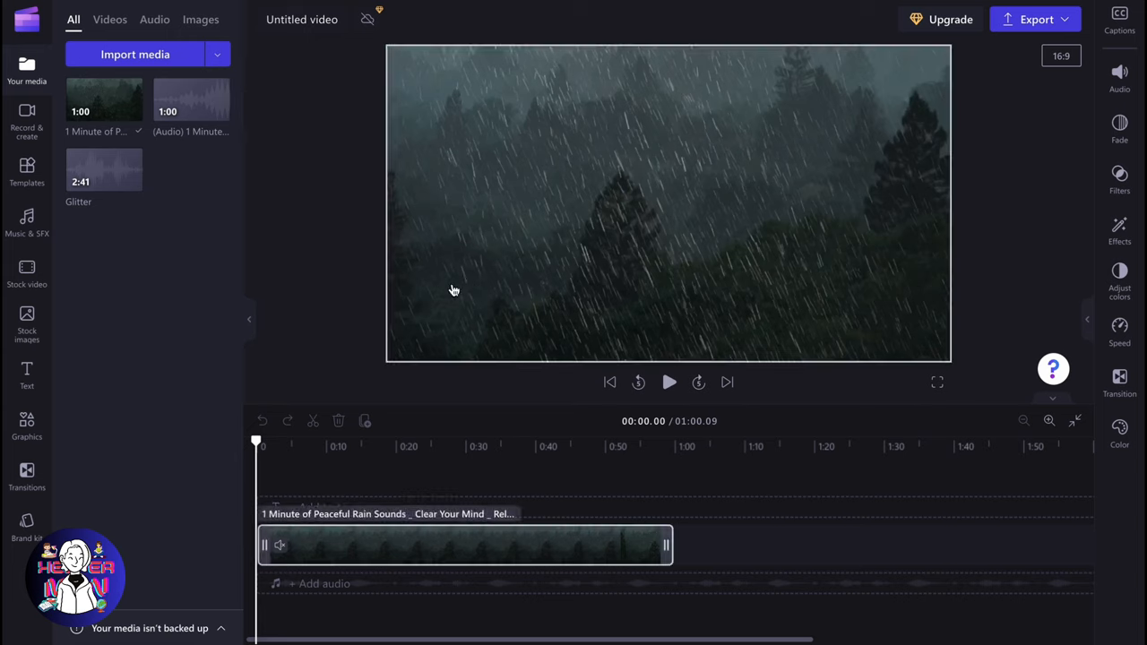
pyautogui.moveTo(495, 287)
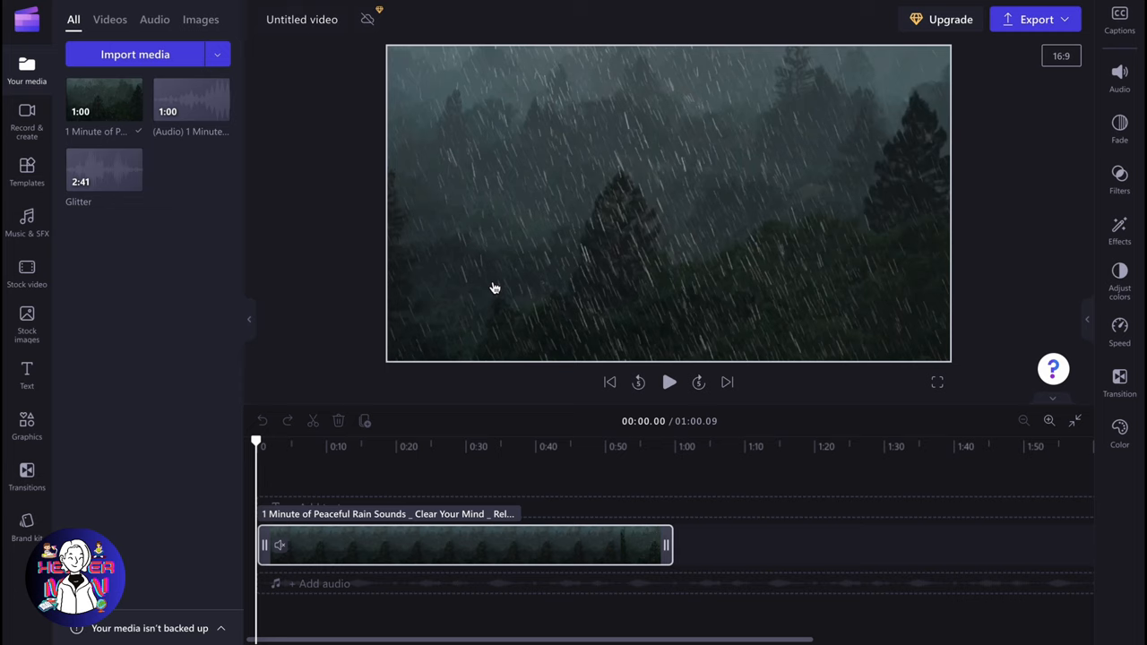
pyautogui.moveTo(351, 260)
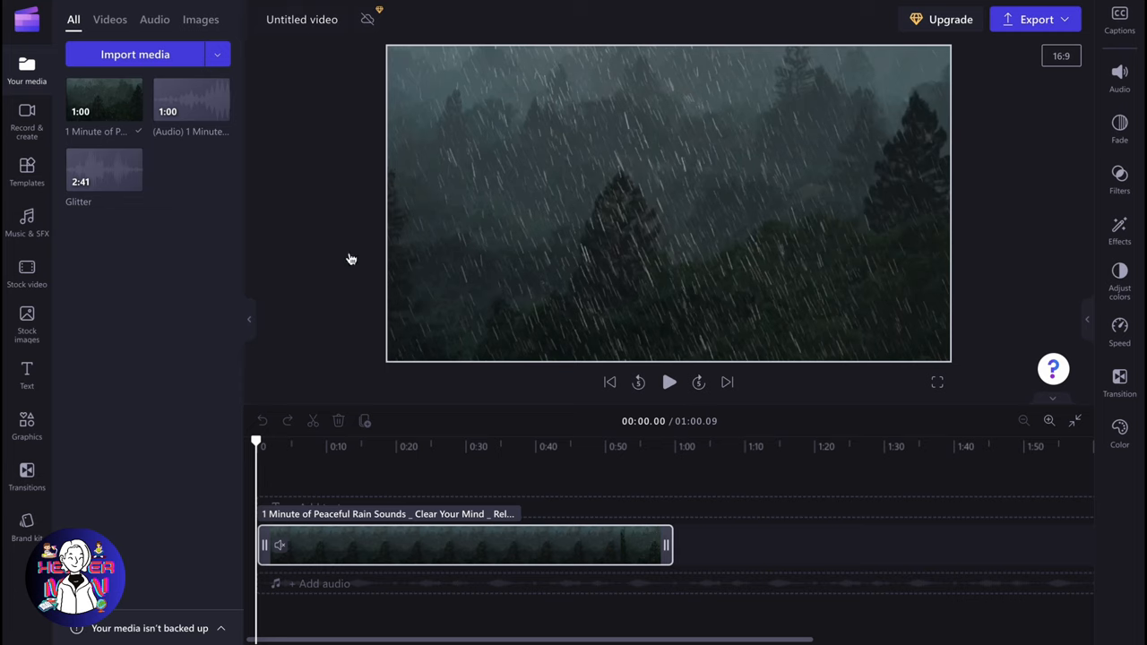
# Step: Start exporting the rain video, then choose Keep editing, raising the cancel-export prompt
pyautogui.click(1036, 18)
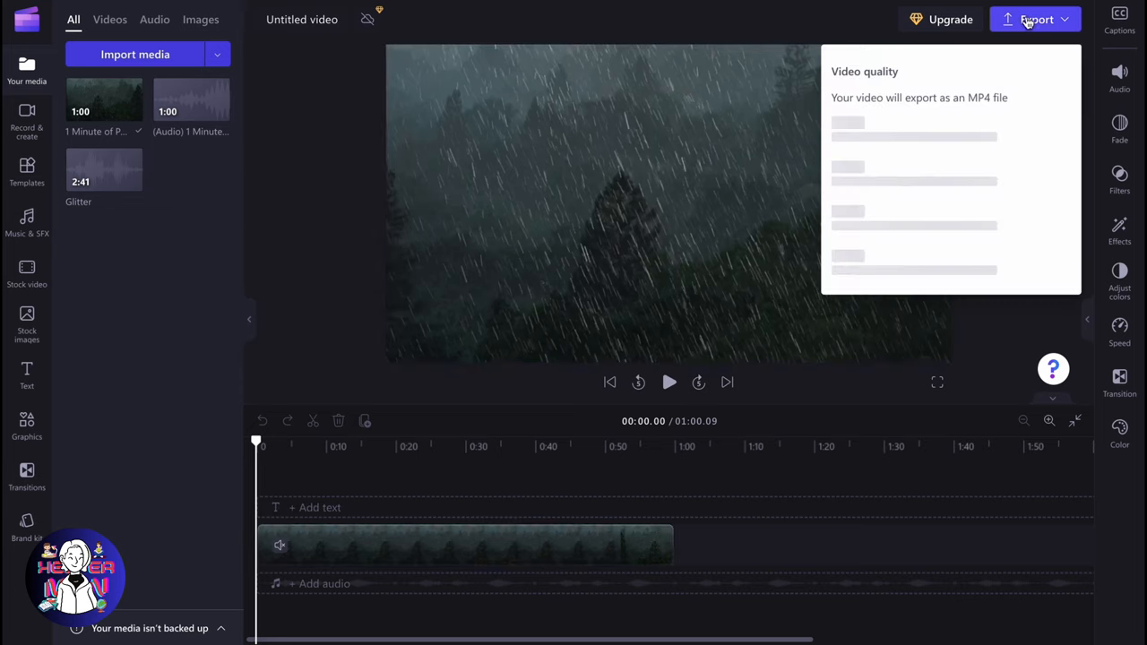
pyautogui.click(1036, 18)
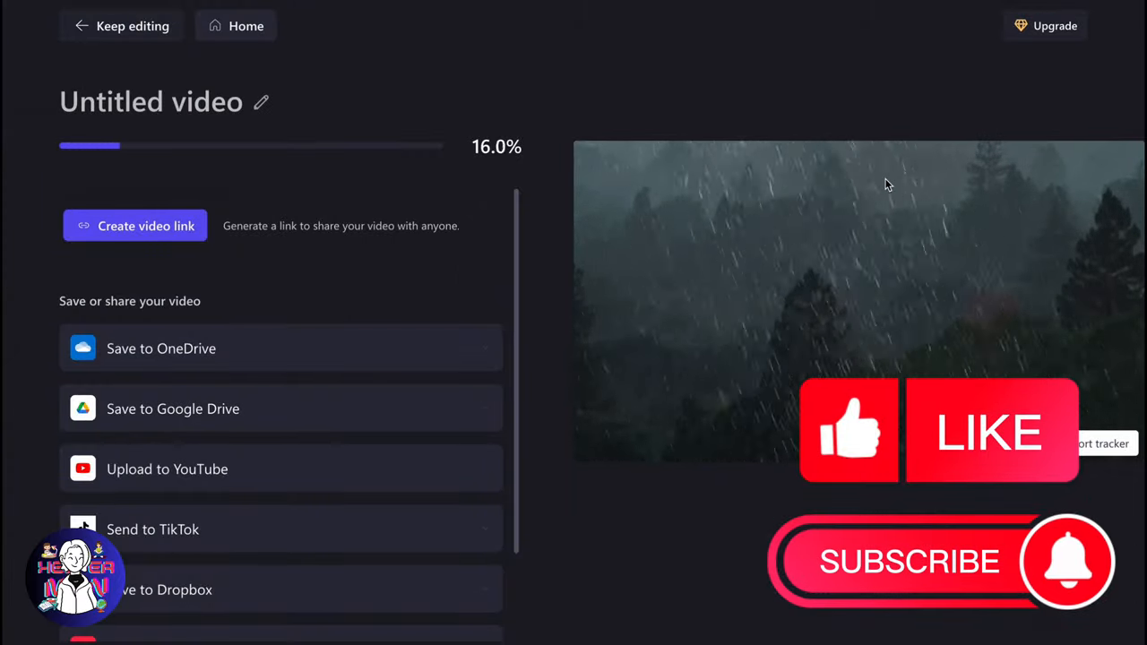
pyautogui.click(122, 25)
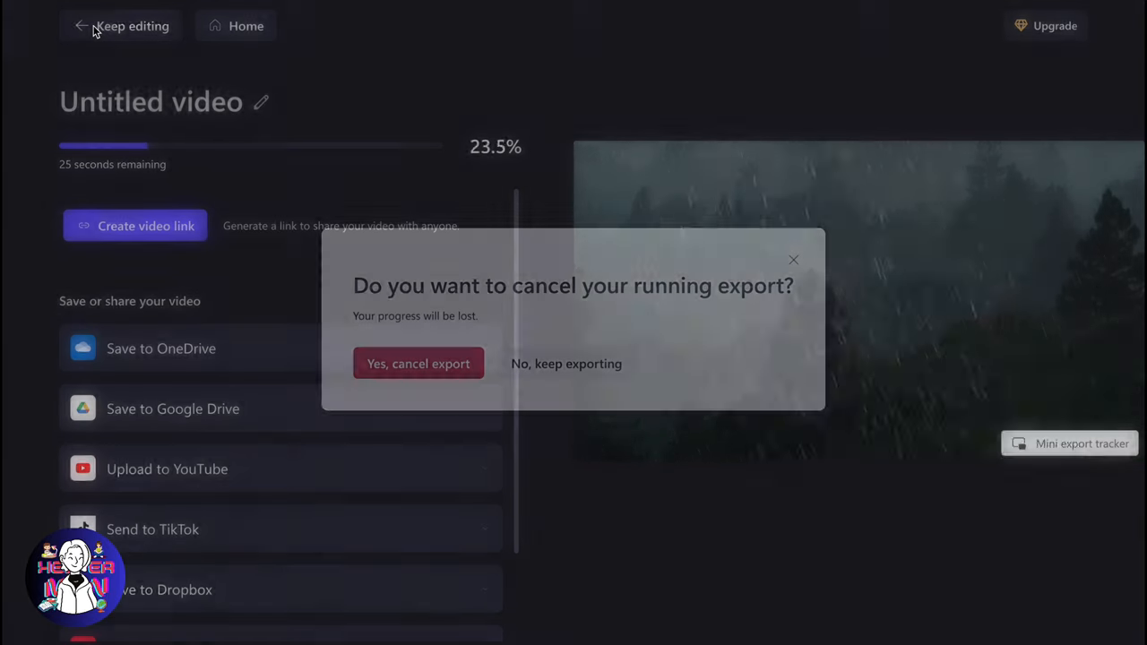
# Step: Confirm Yes, cancel export and return to the rain video in the editor
pyautogui.click(420, 362)
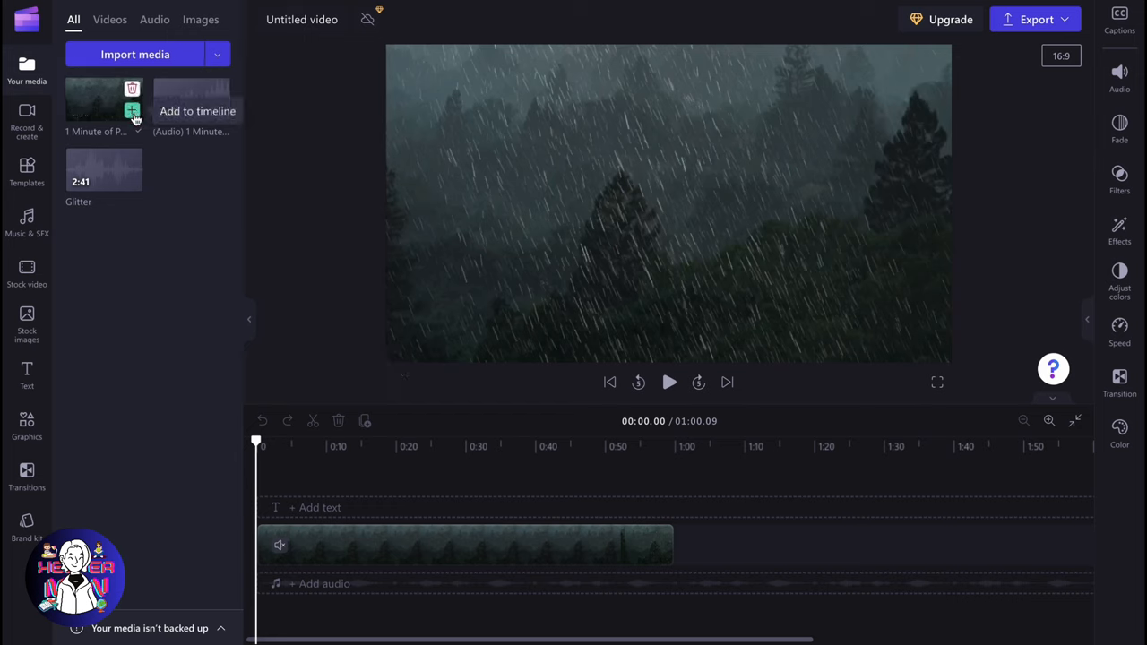
pyautogui.moveTo(175, 142)
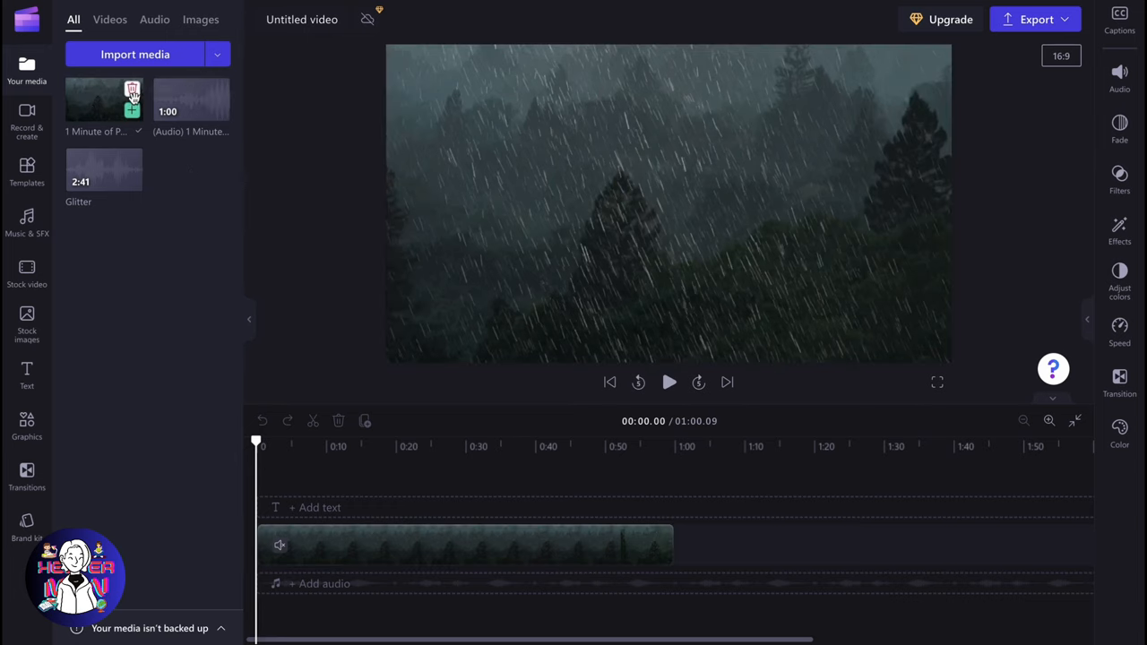
# Step: Delete the rain video from Your media and confirm, leaving only the audio and Glitter files
pyautogui.click(132, 93)
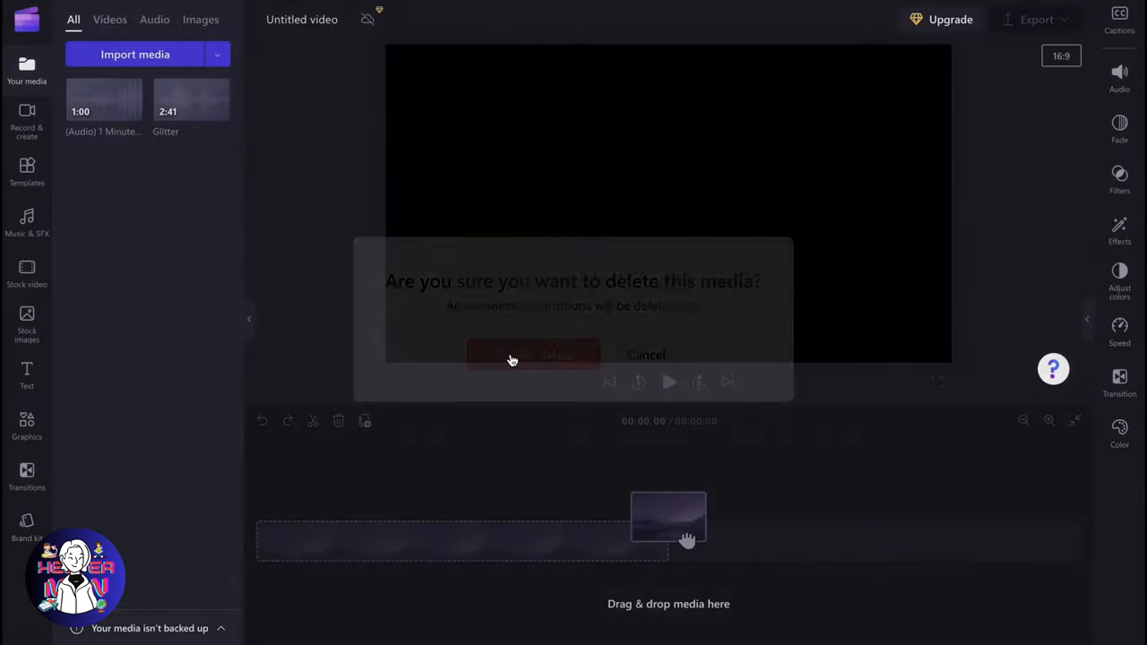
pyautogui.click(534, 355)
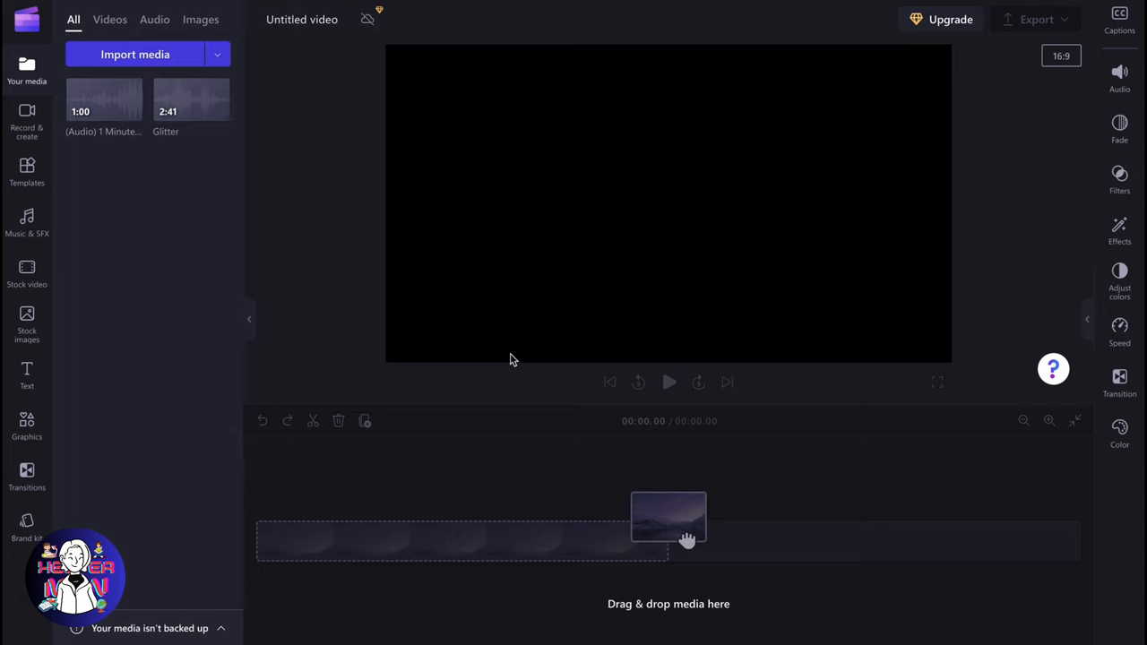
pyautogui.moveTo(534, 344)
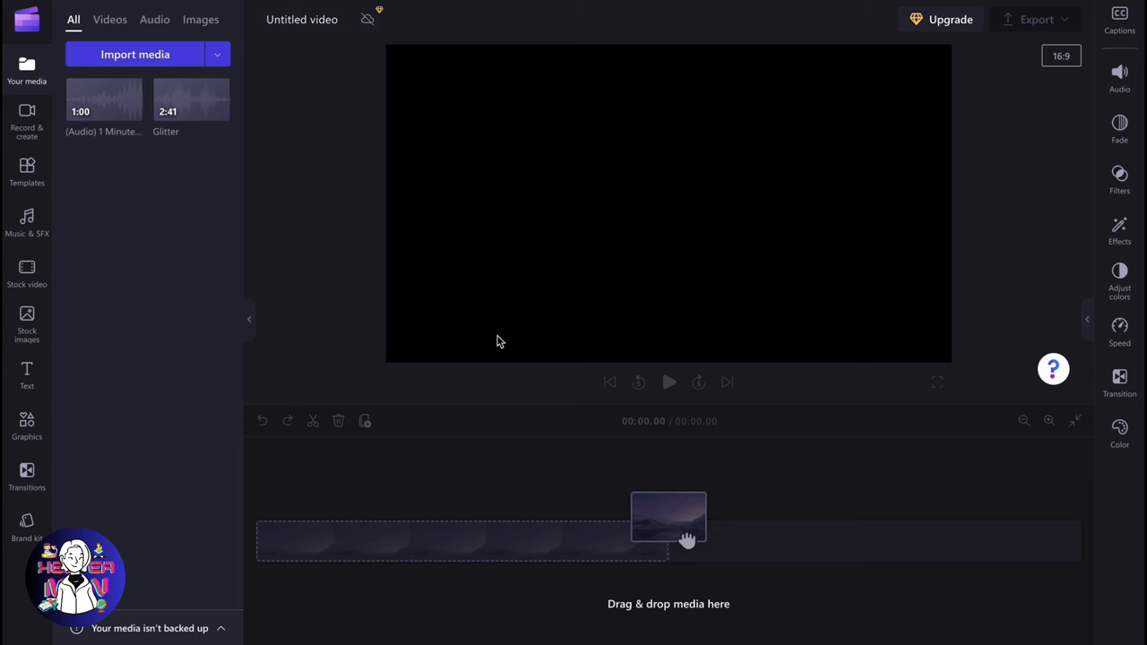
# Step: Go Back to home from the main menu and scroll to the saved projects under Your videos
pyautogui.click(27, 18)
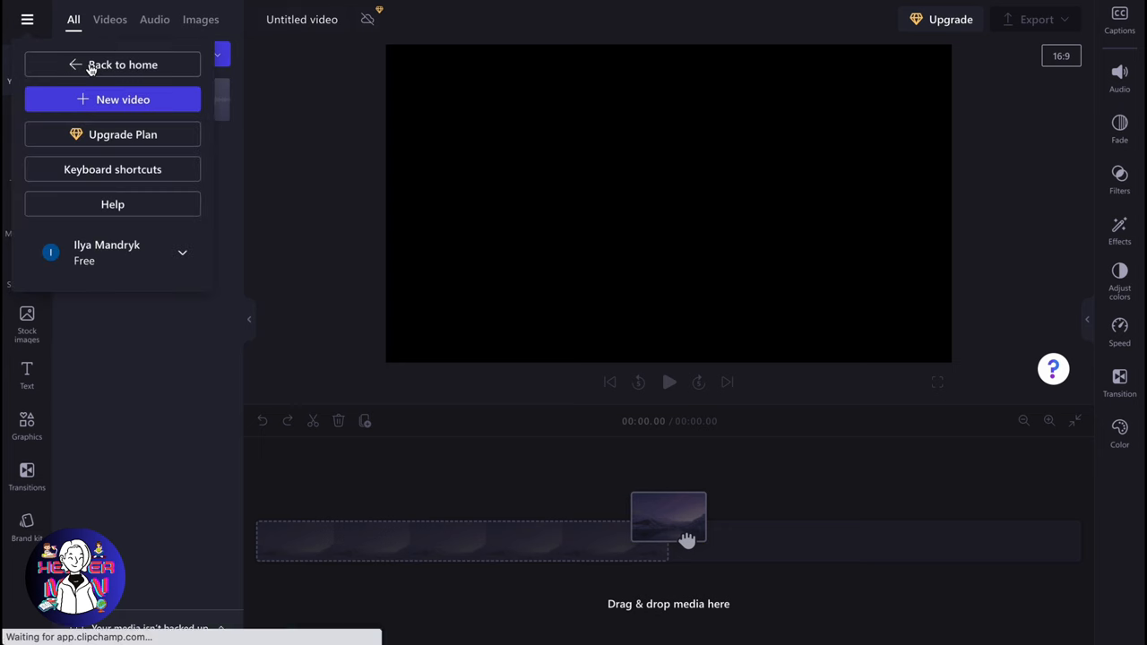
pyautogui.click(111, 64)
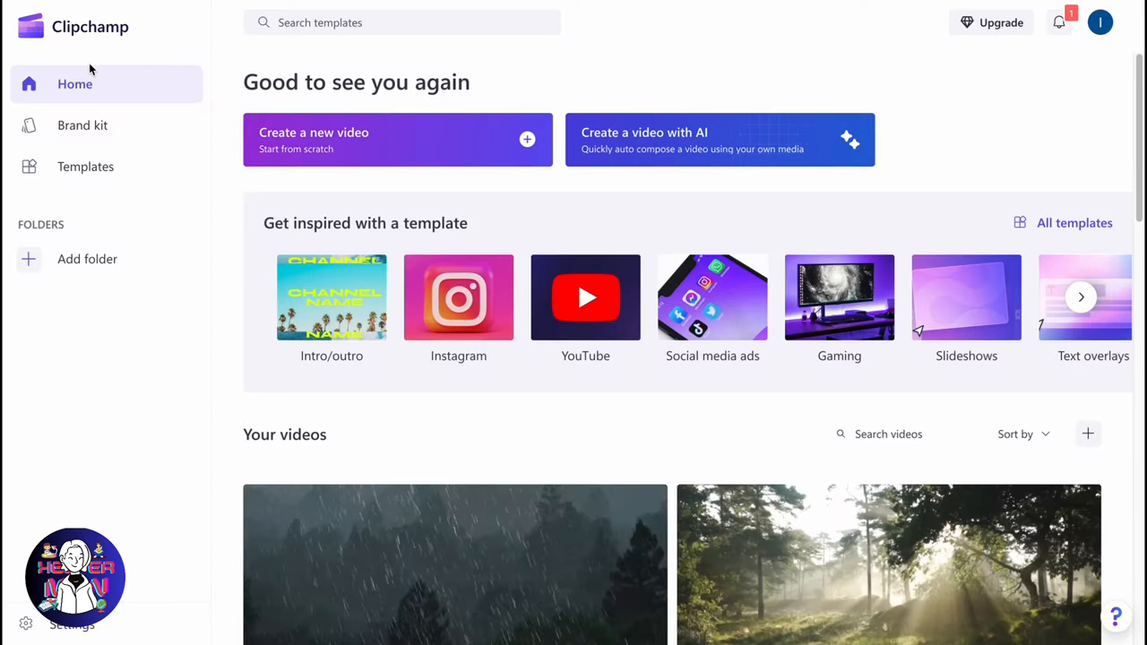
pyautogui.scroll(-3)
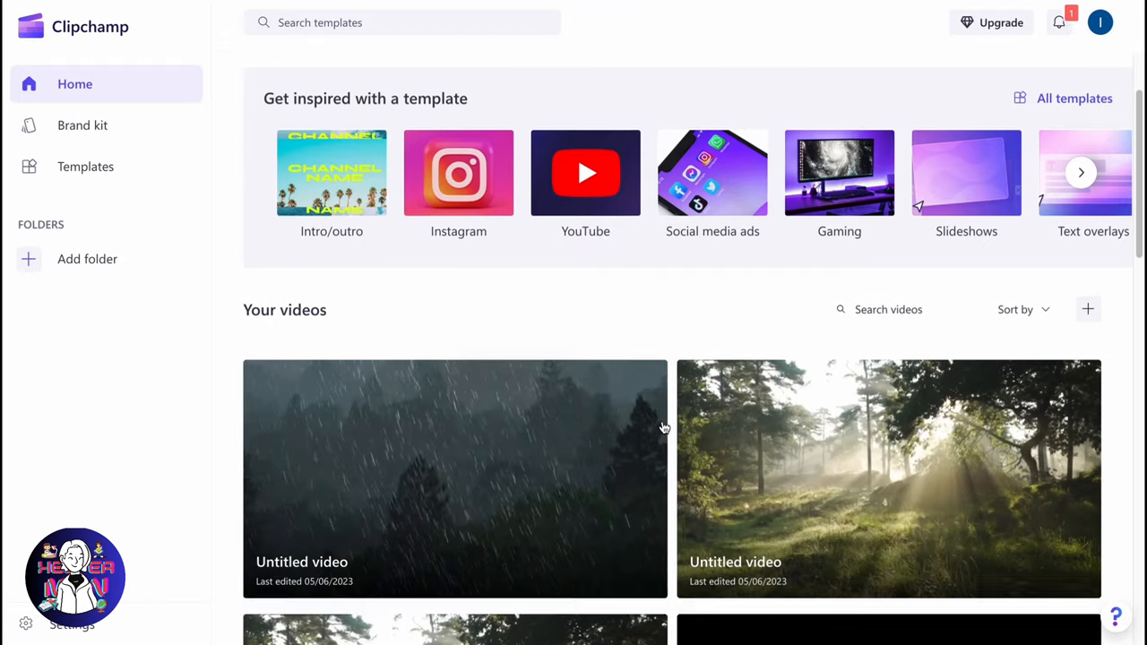
pyautogui.scroll(-3)
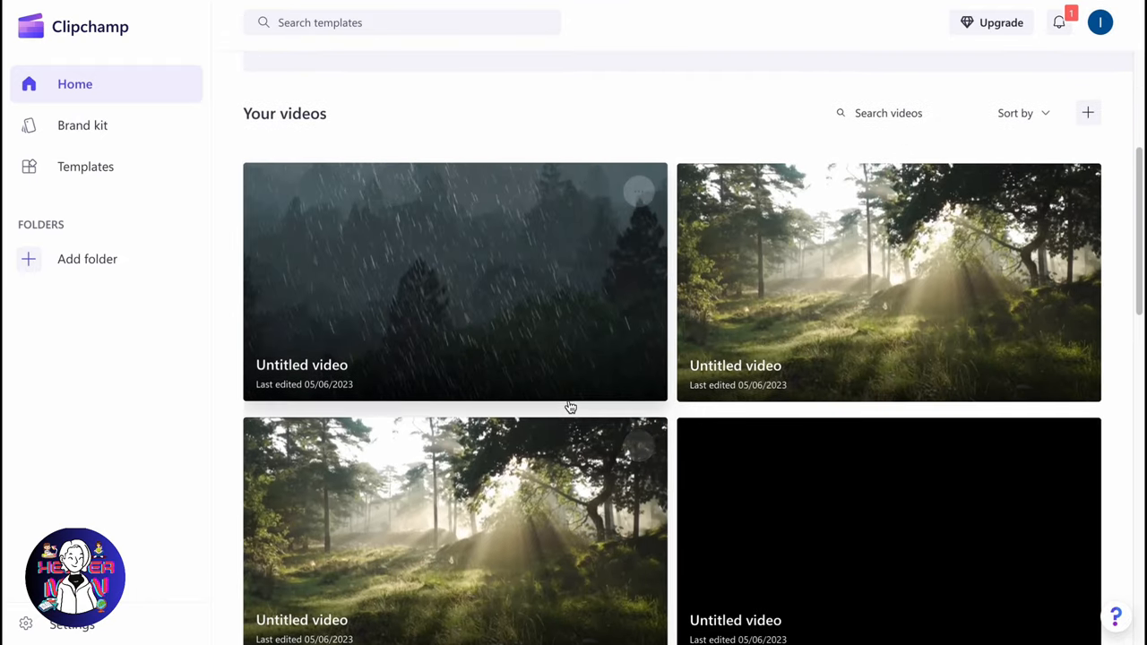
pyautogui.moveTo(849, 302)
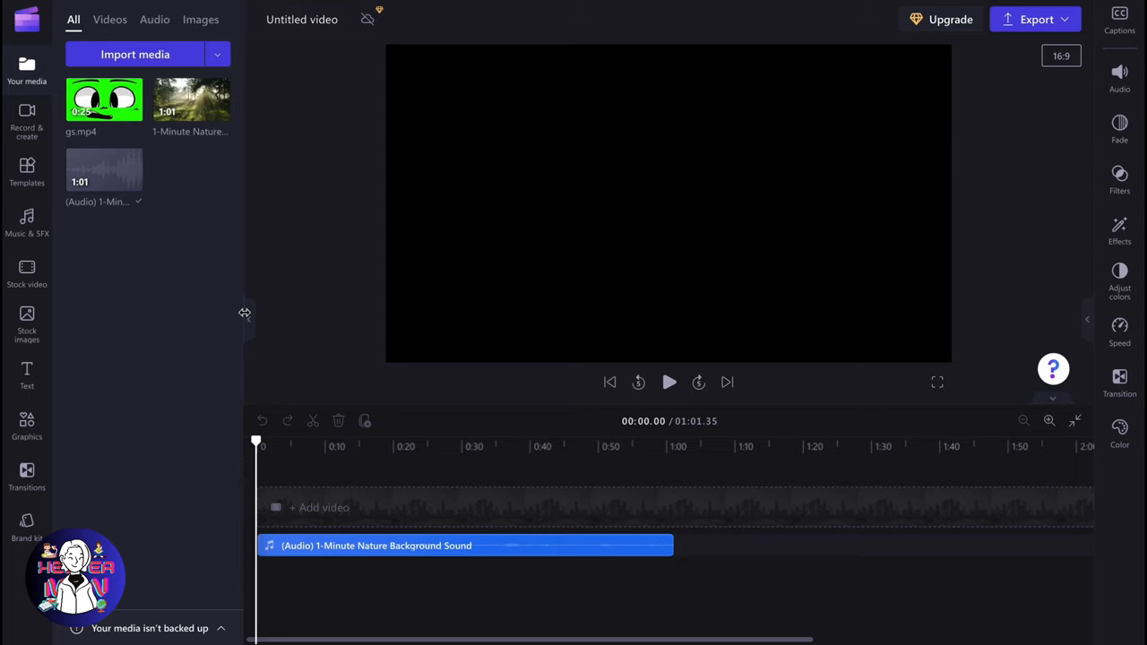
pyautogui.moveTo(362, 257)
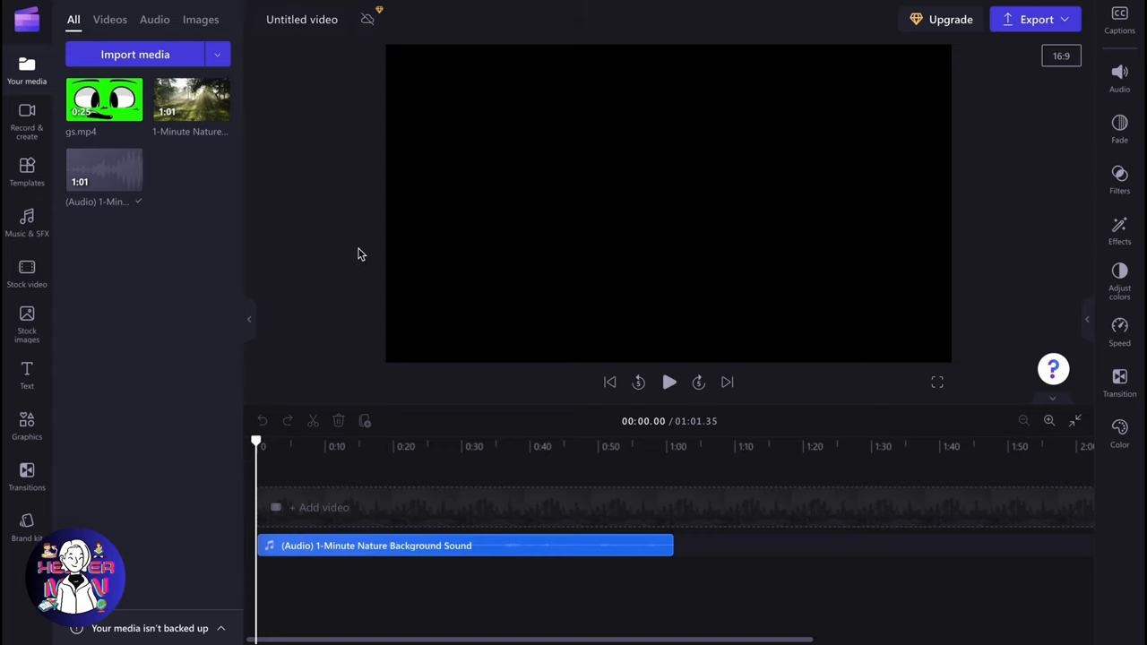
pyautogui.moveTo(350, 251)
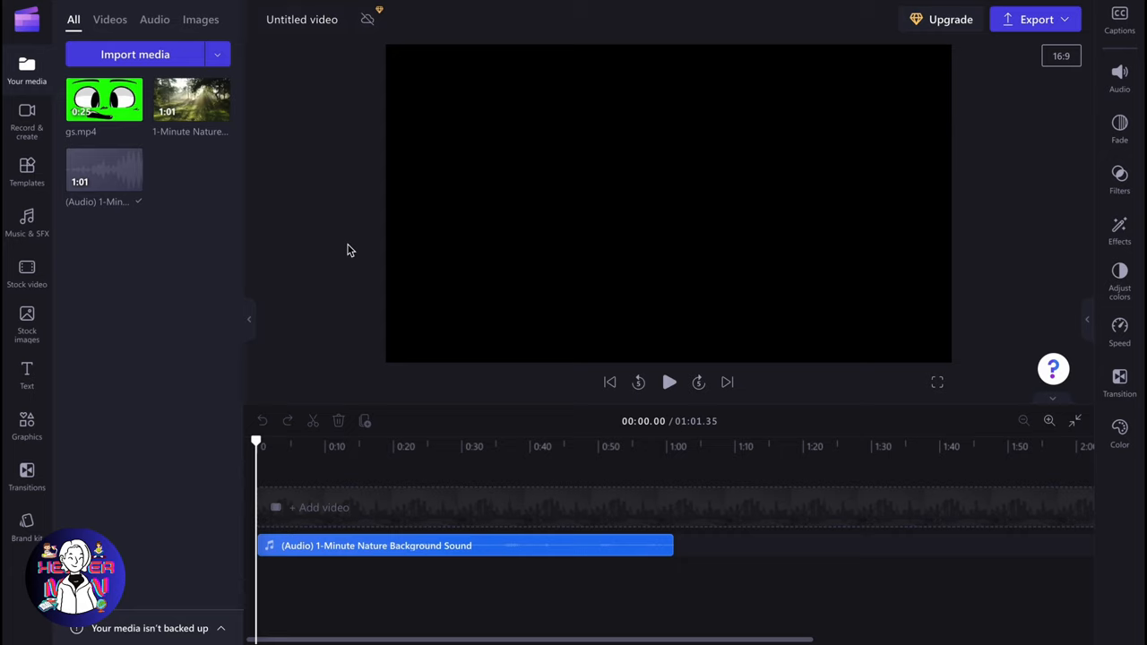
pyautogui.moveTo(631, 301)
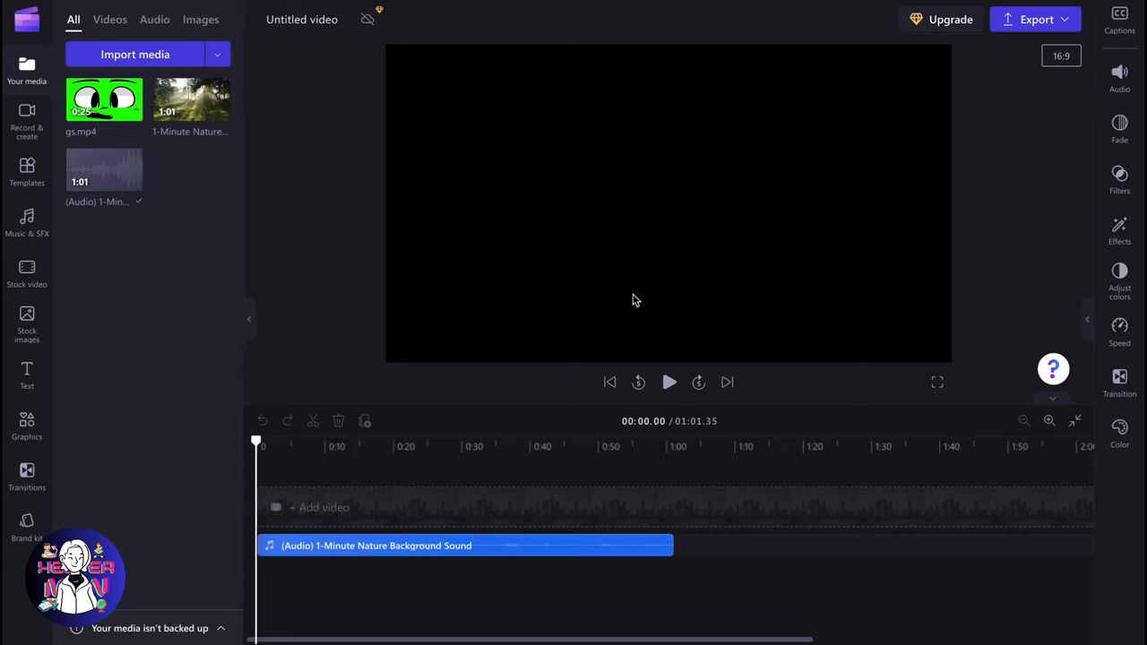
pyautogui.moveTo(636, 290)
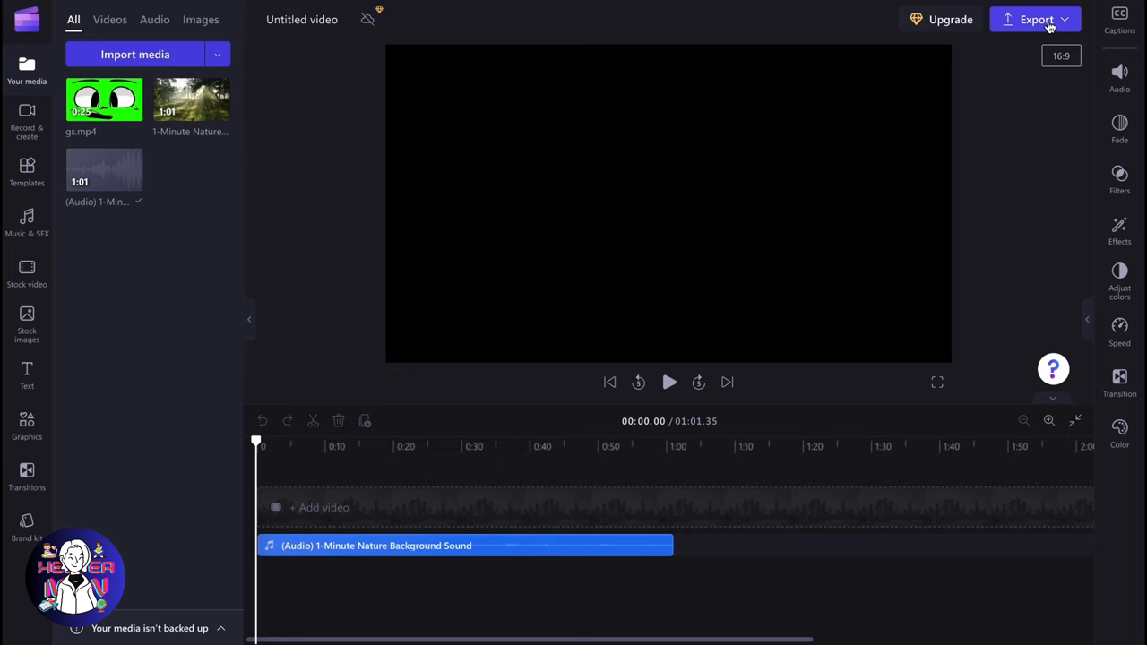
# Step: Export the nature background sound project in 1080p, showing export progress
pyautogui.click(1036, 18)
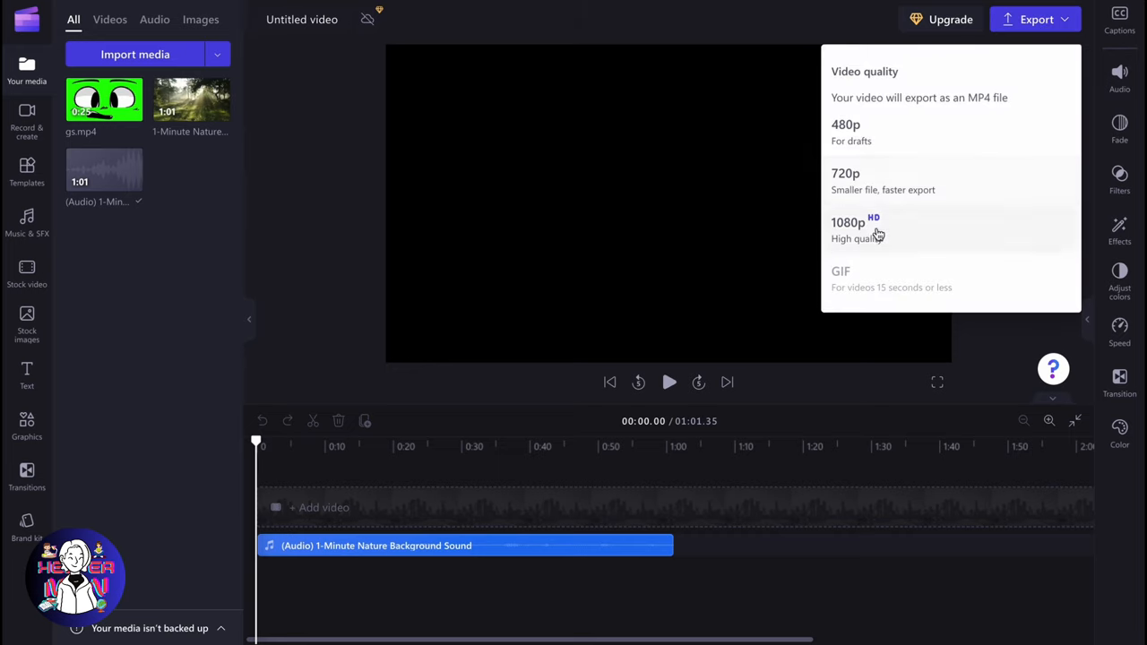
pyautogui.click(848, 222)
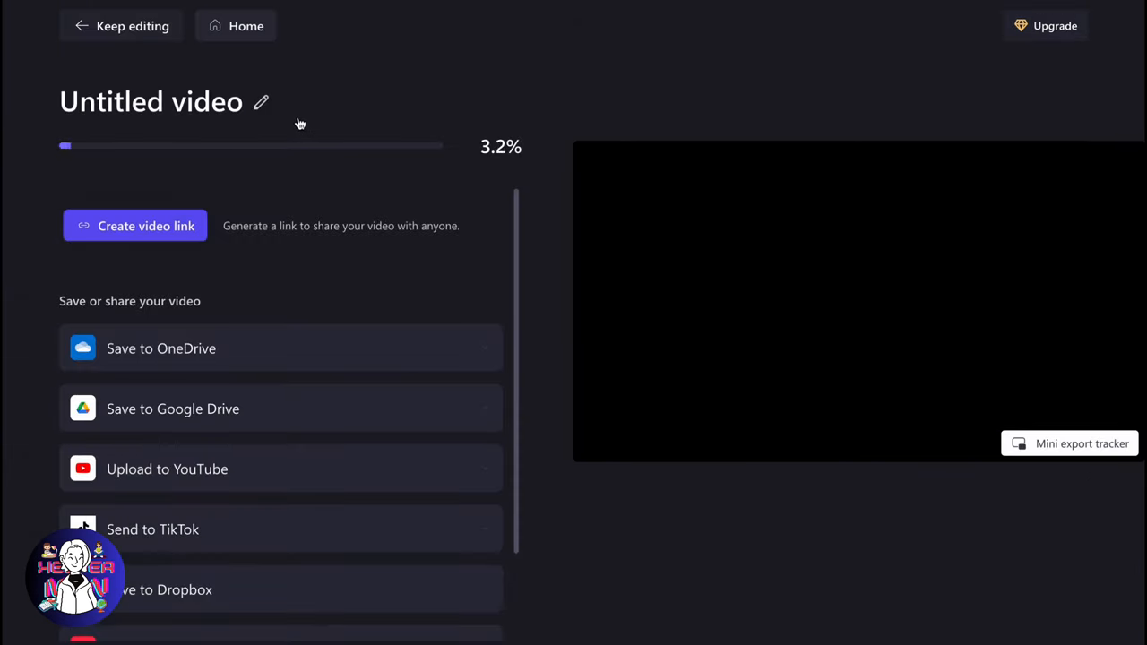